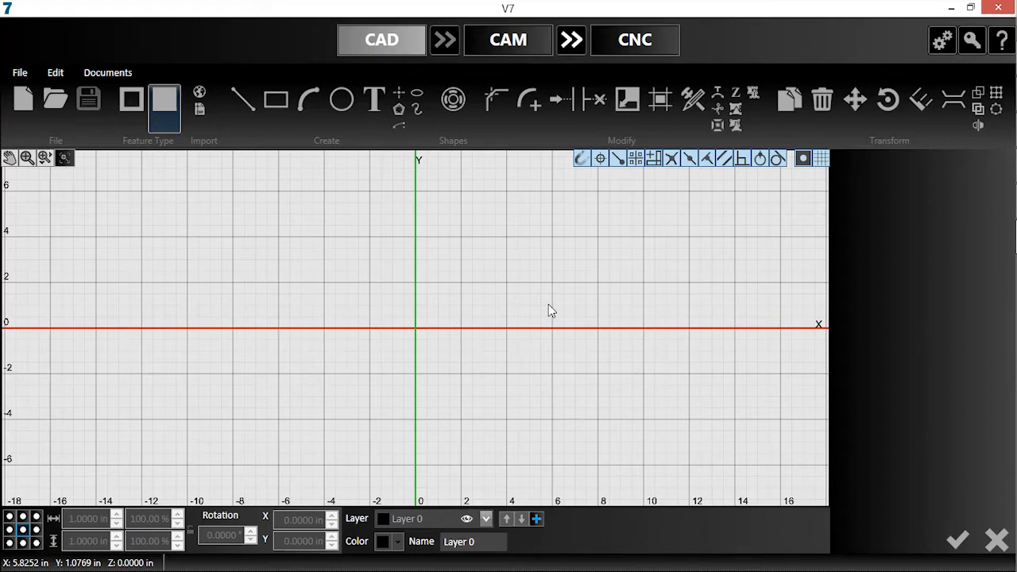
Start the Corner Rectangle tool to draw a 2 x 2 in square at 0,0
click(276, 98)
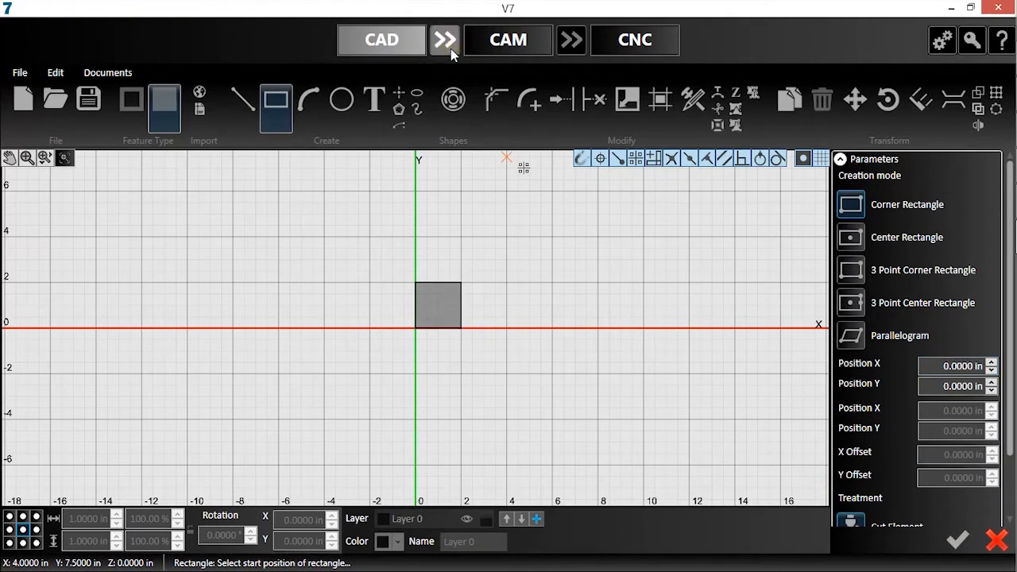
Send the square to CAM and set the workpiece width to 24 inches in Job Setup
click(507, 40)
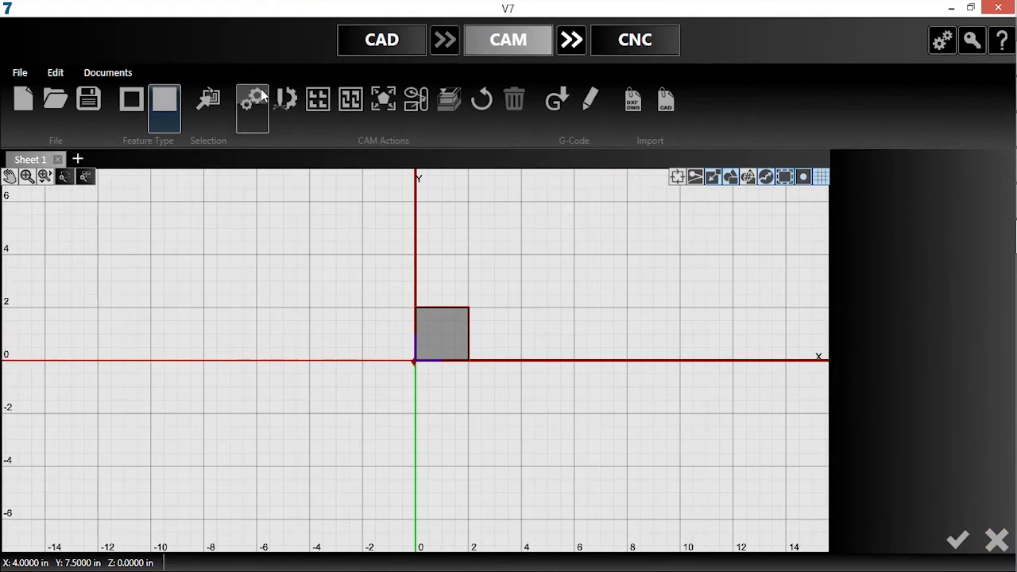
click(251, 105)
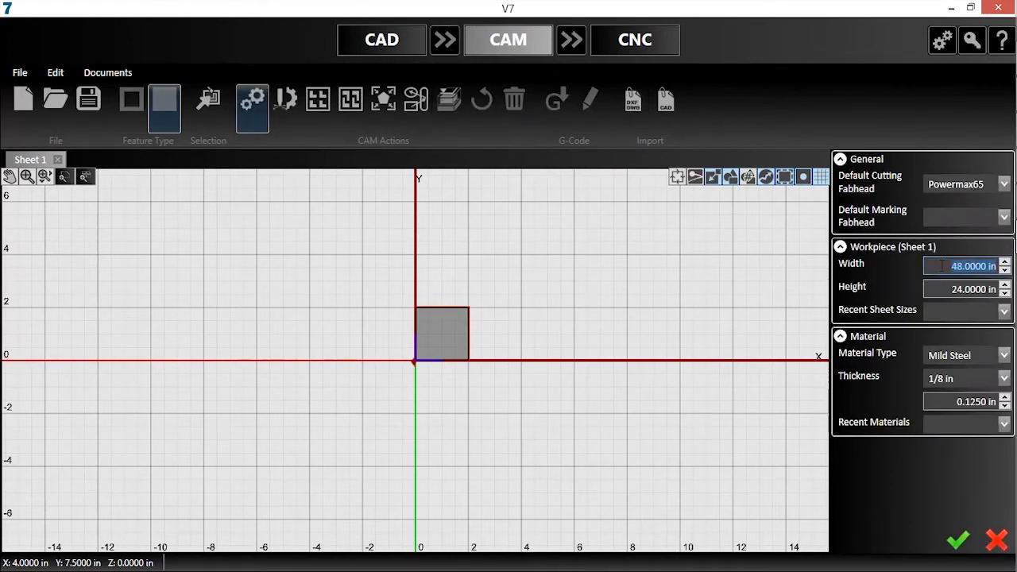
text(24)
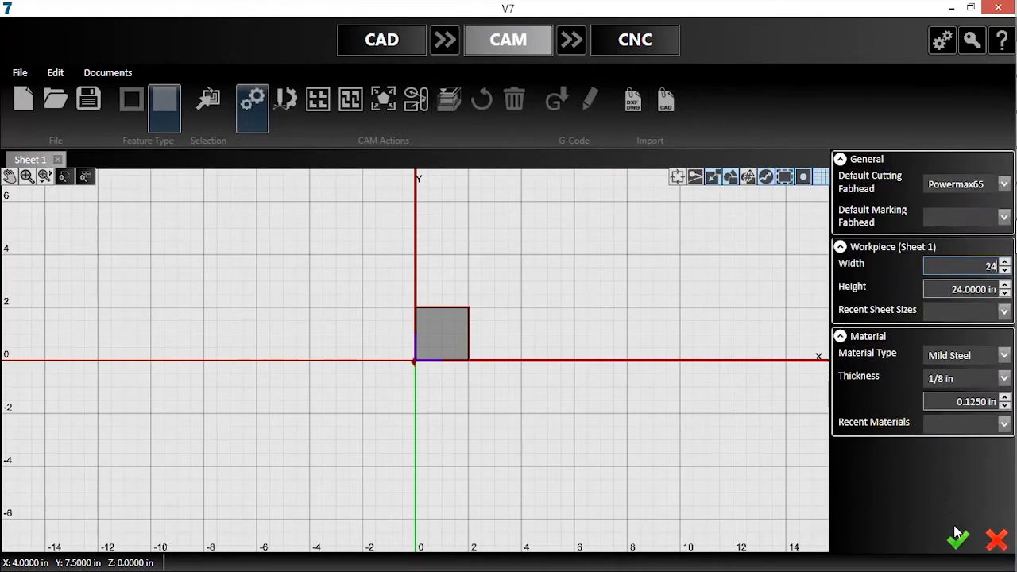
click(959, 542)
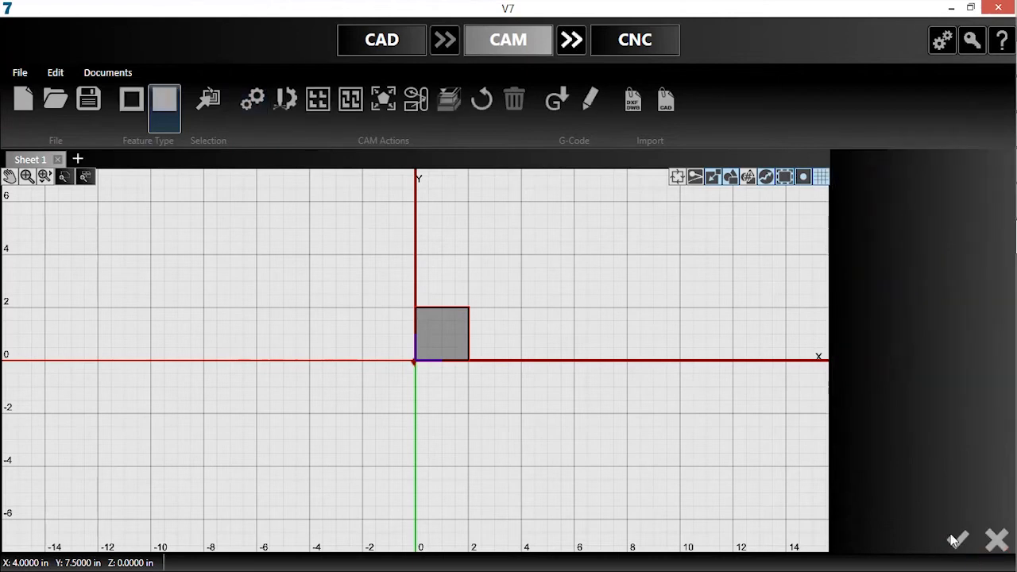
mouse_move(646, 319)
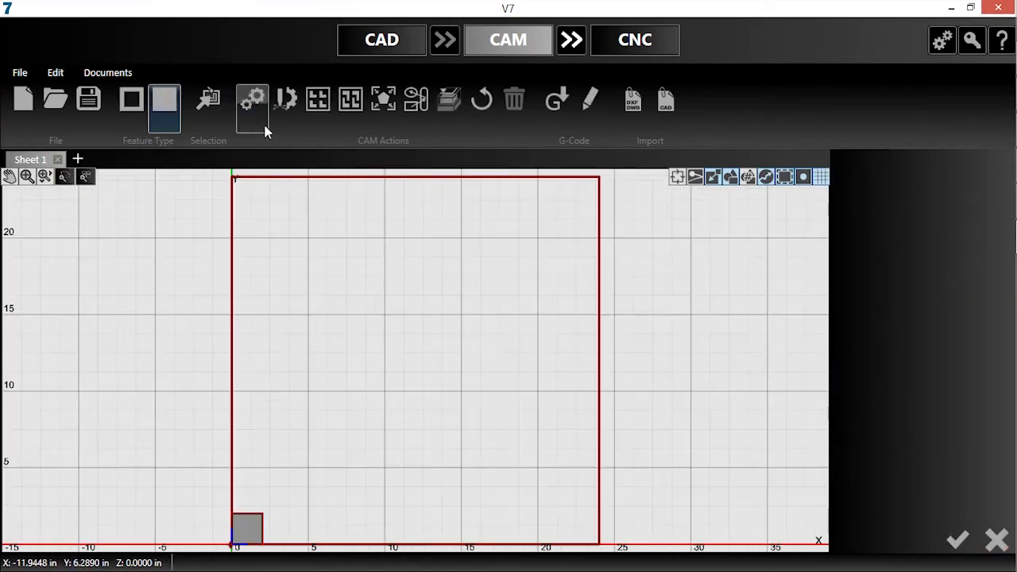
Nest 50 copies of the square, accepting that only 49 fit
click(316, 99)
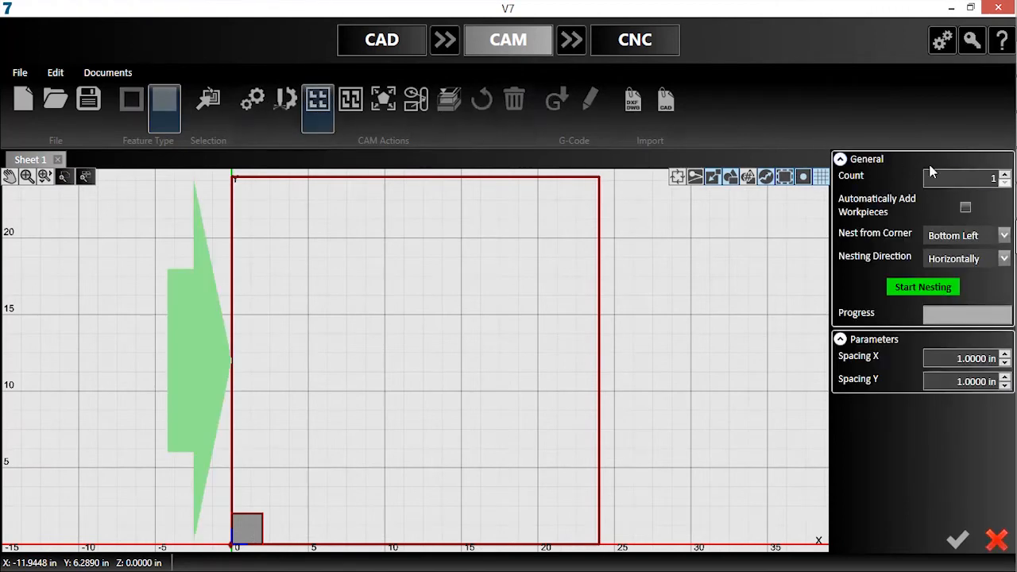
text(50)
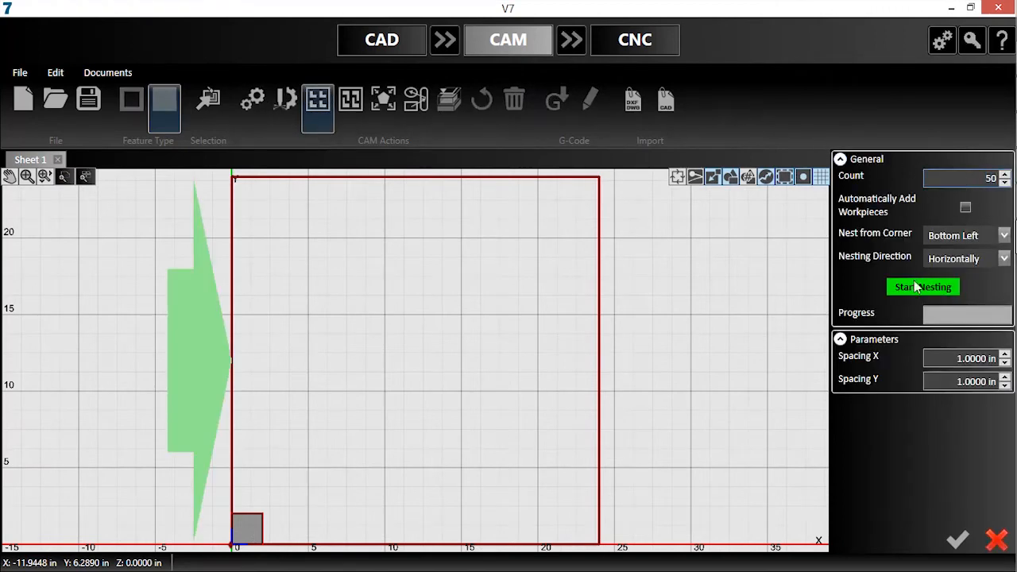
click(922, 287)
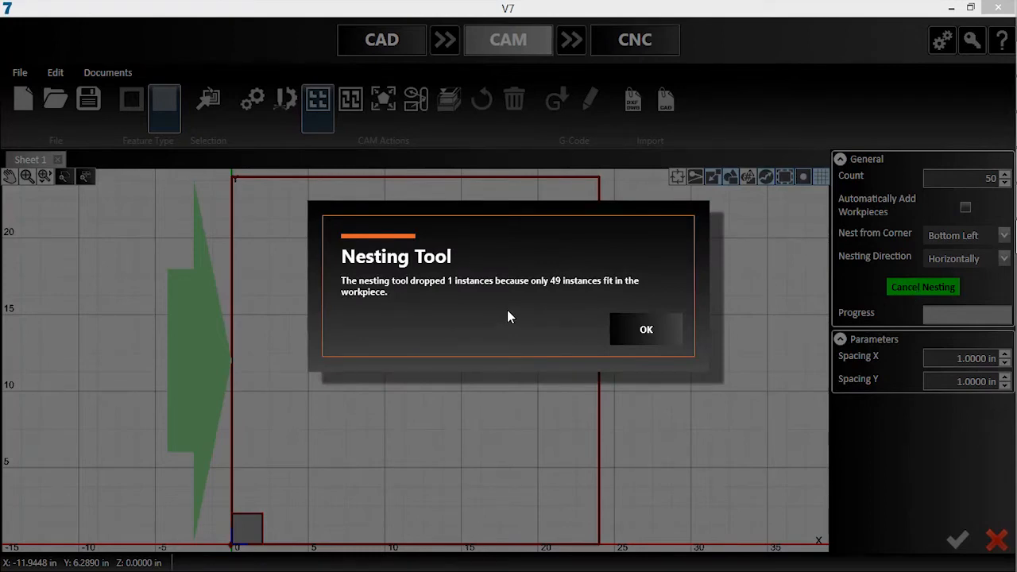
click(645, 329)
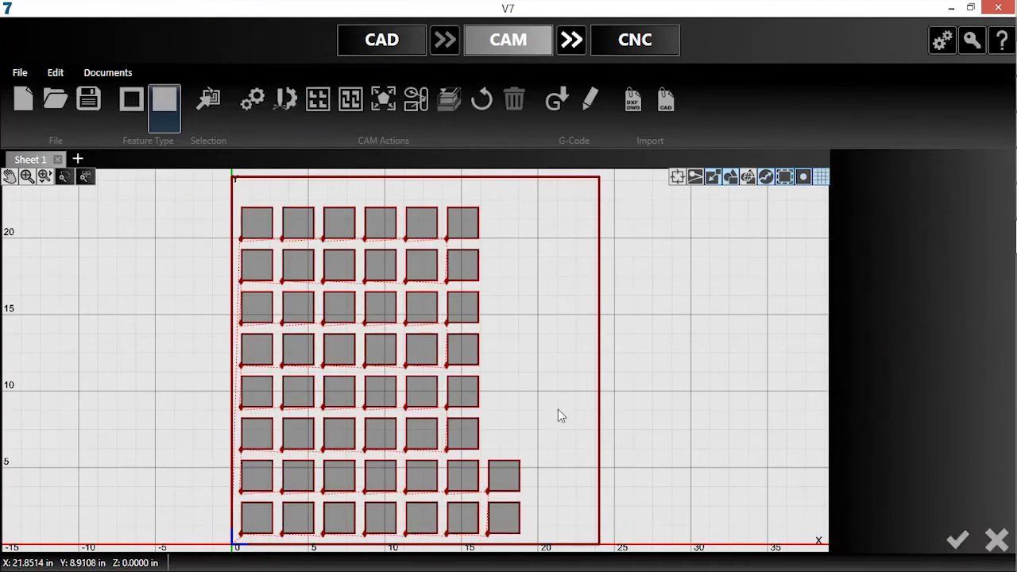
Open toolpath settings to preview cut order with the Powermax65 head
click(494, 467)
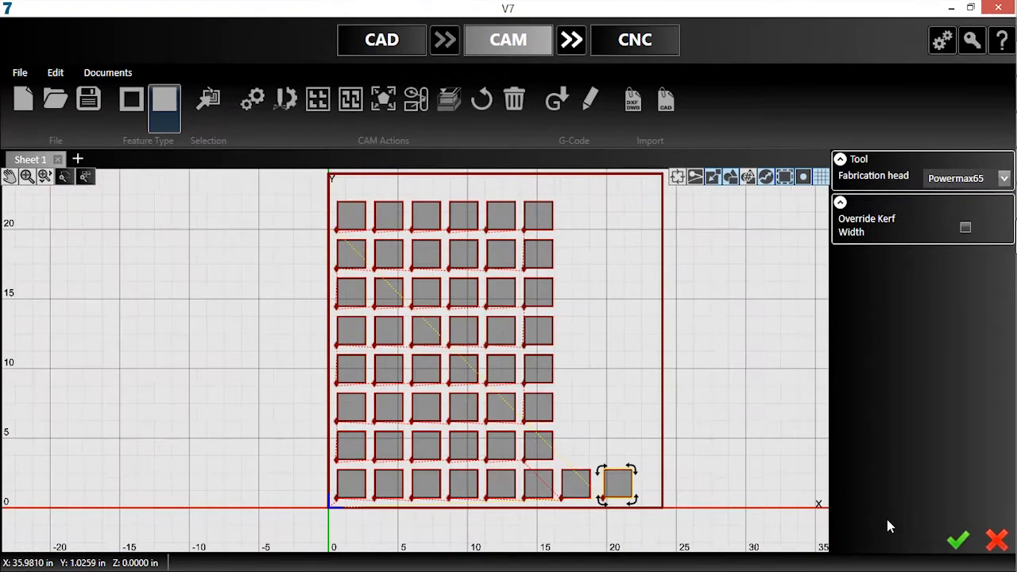
mouse_move(719, 312)
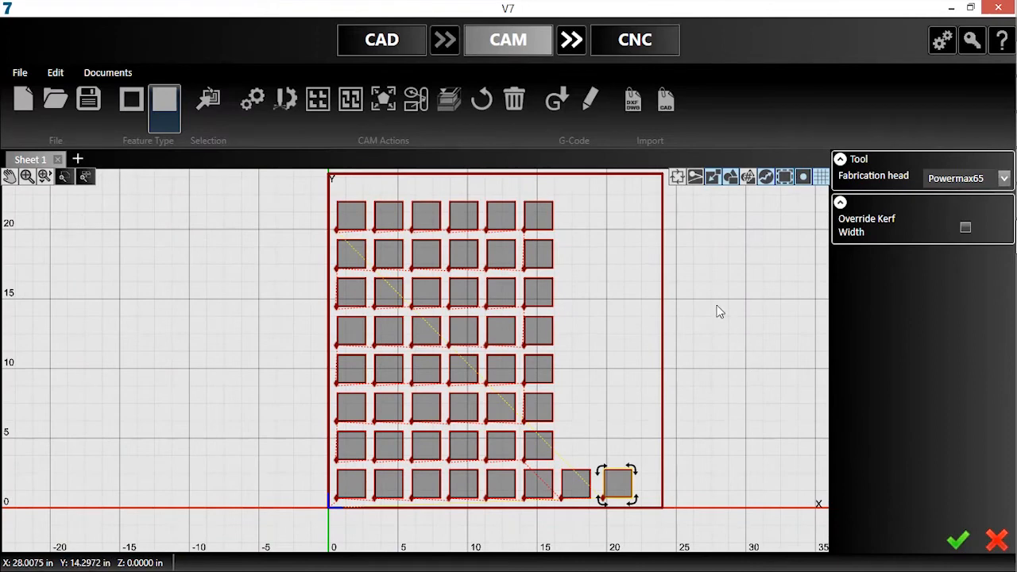
mouse_move(616, 419)
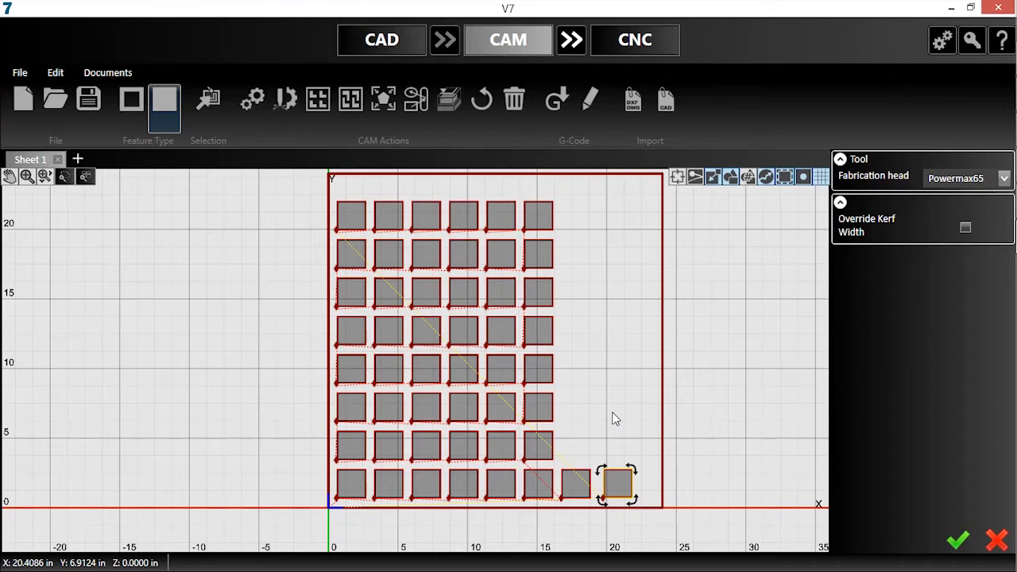
Move the L-bracket and T-bracket drawing from CAD into CAM
click(382, 40)
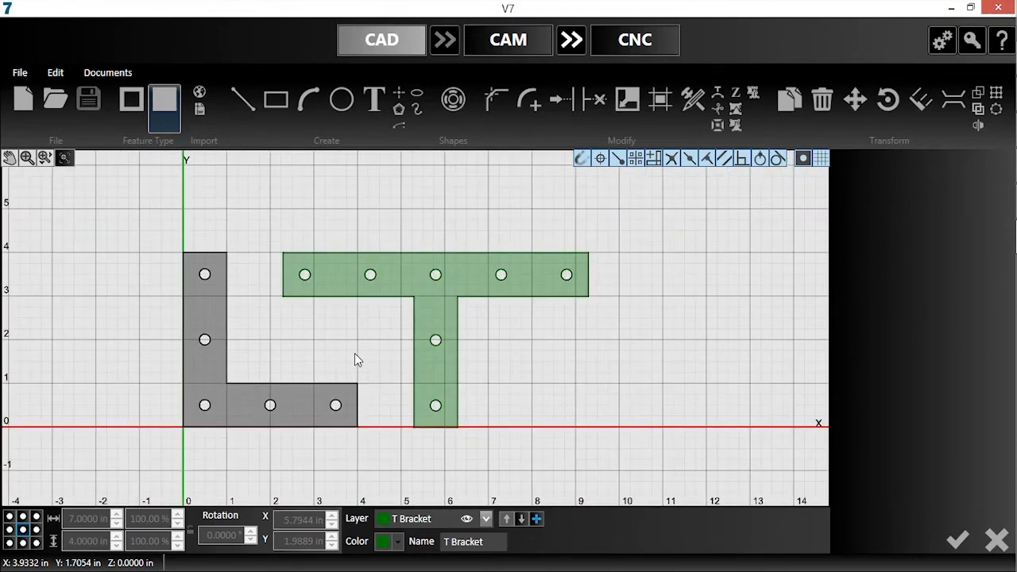
click(507, 40)
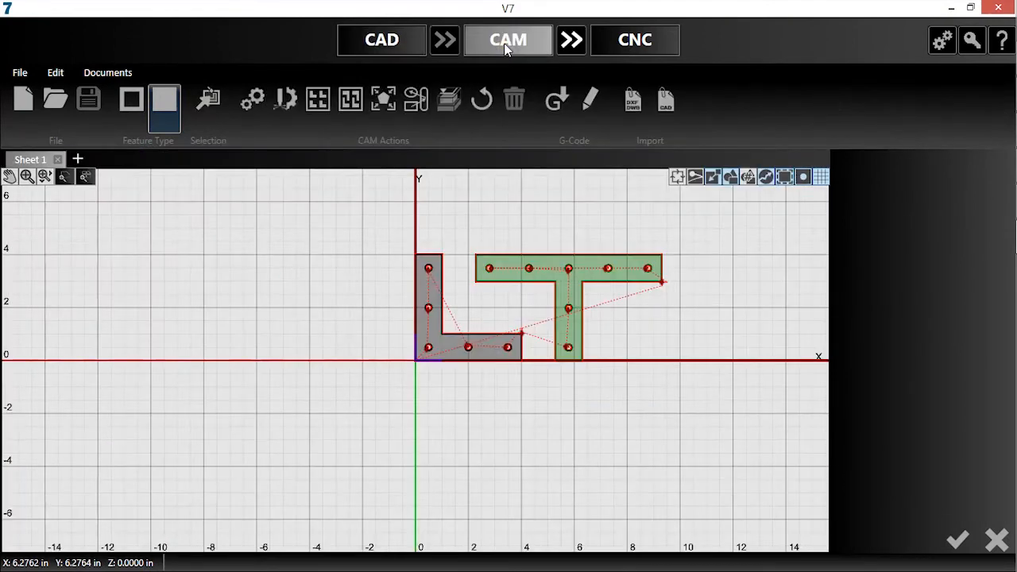
mouse_move(62, 177)
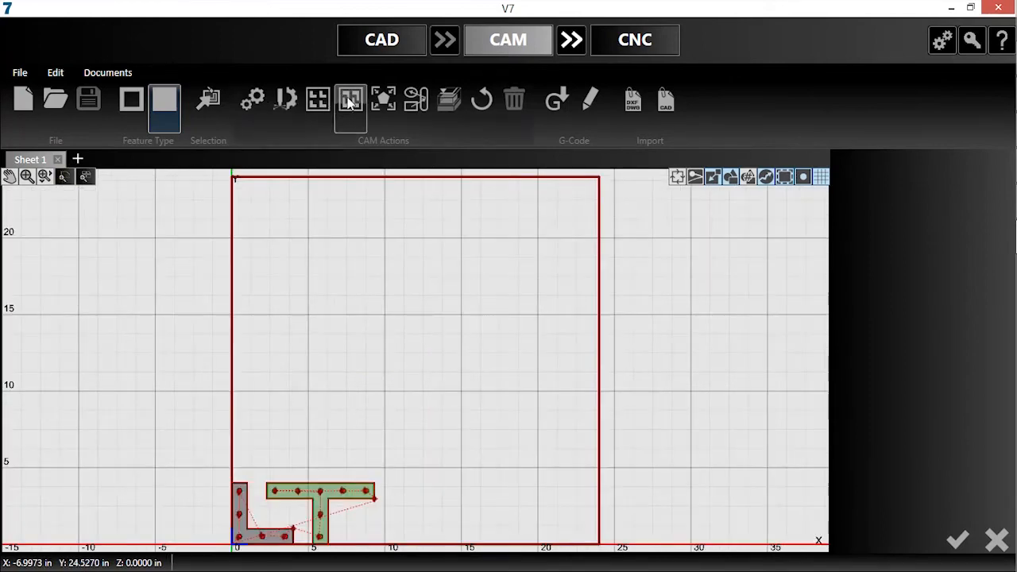
Open True Shape Nesting and scroll through its parameter settings
click(349, 102)
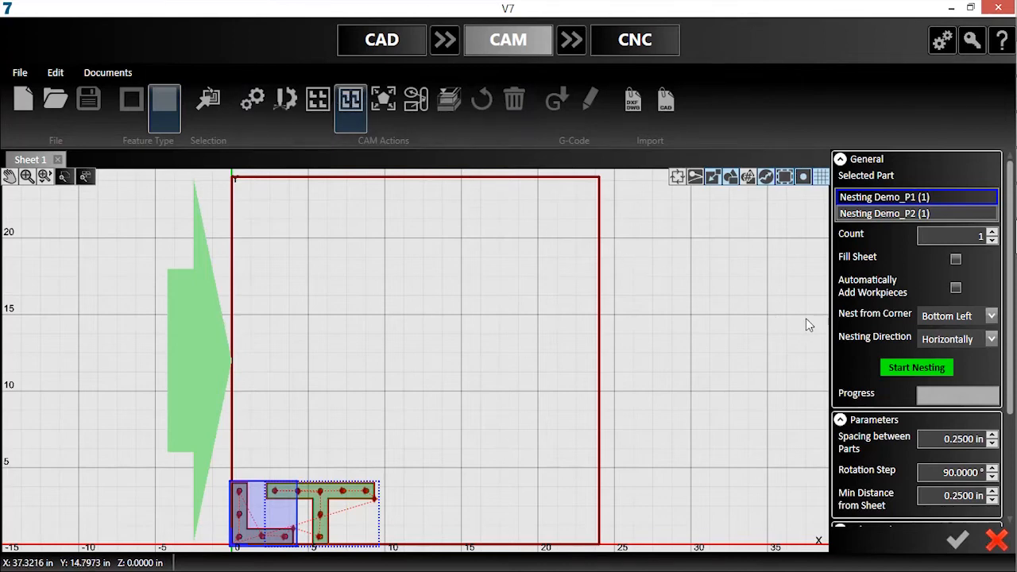
scroll(down, 3)
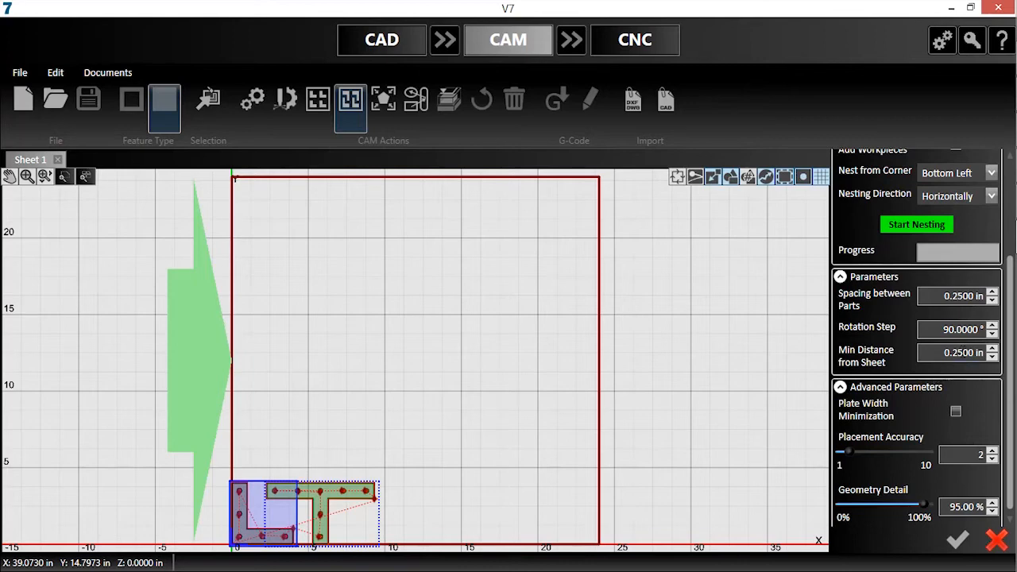
mouse_move(922, 346)
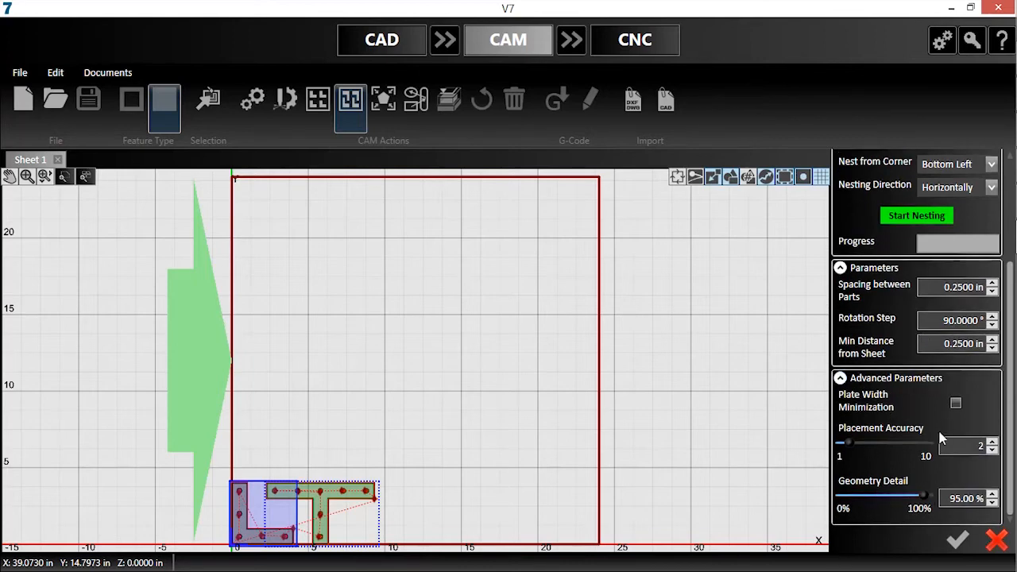
mouse_move(933, 494)
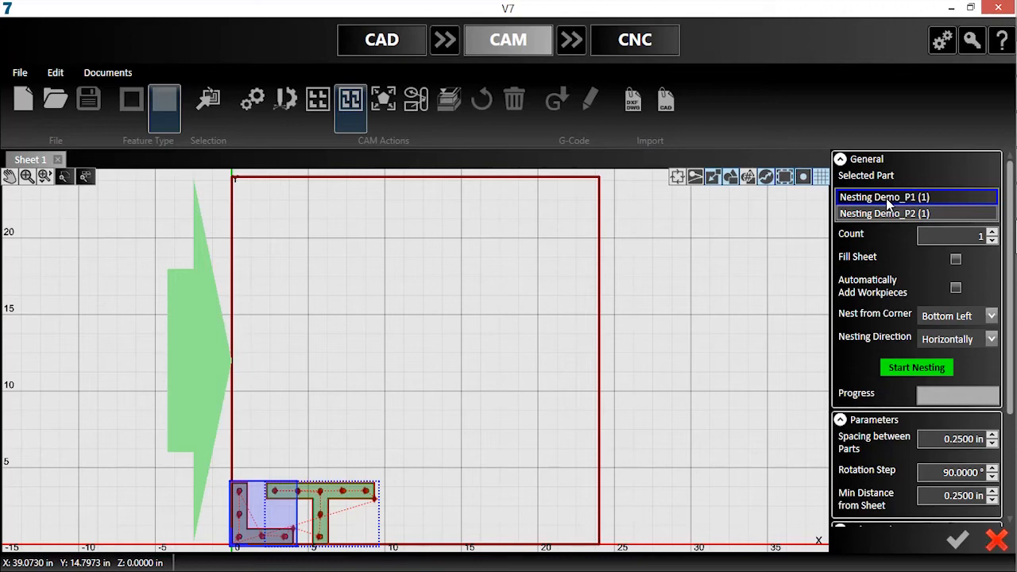
Nest the T-bracket (Nesting Demo_P2) with Fill Sheet enabled and accept the layout
click(905, 213)
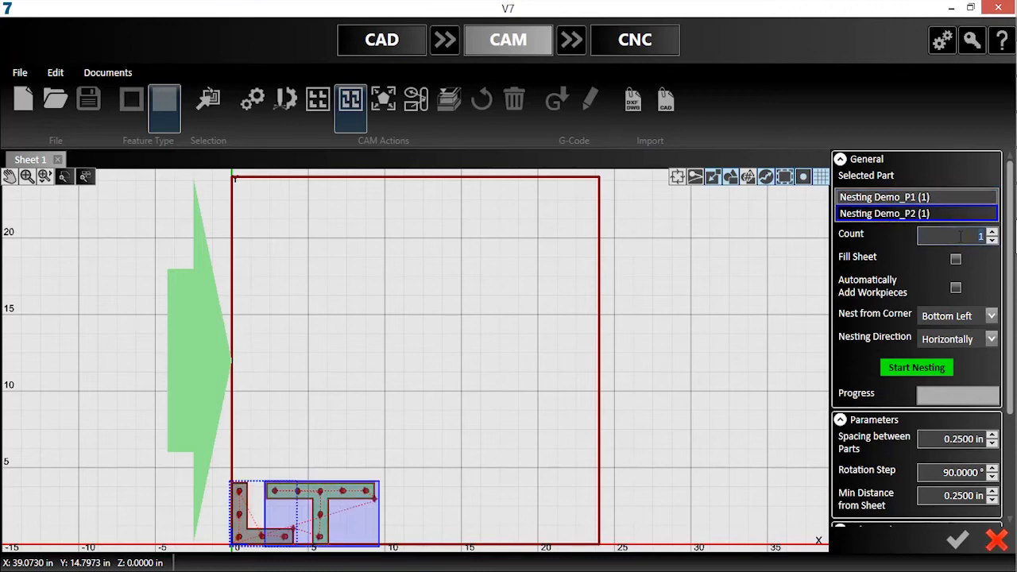
click(916, 367)
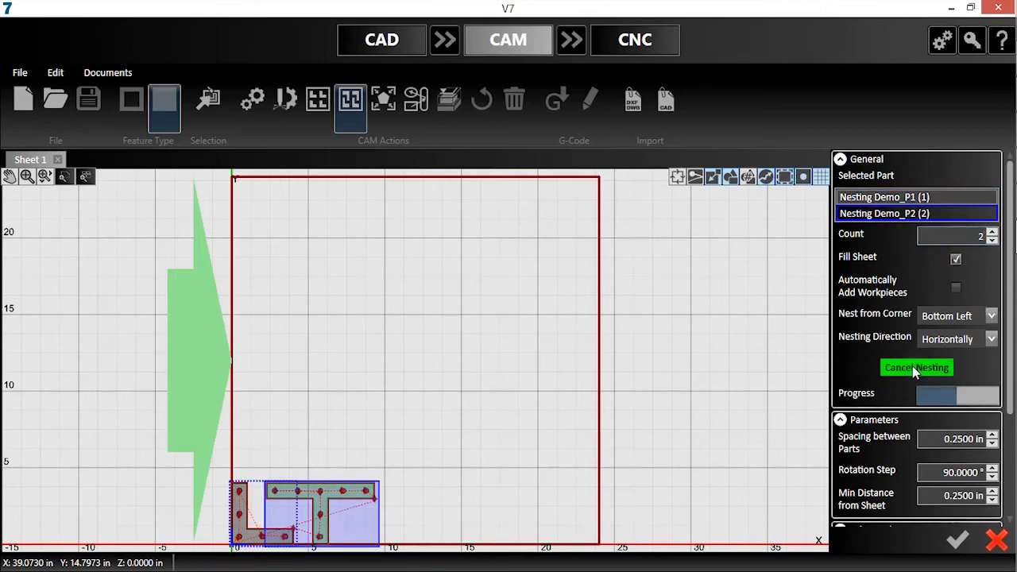
click(916, 367)
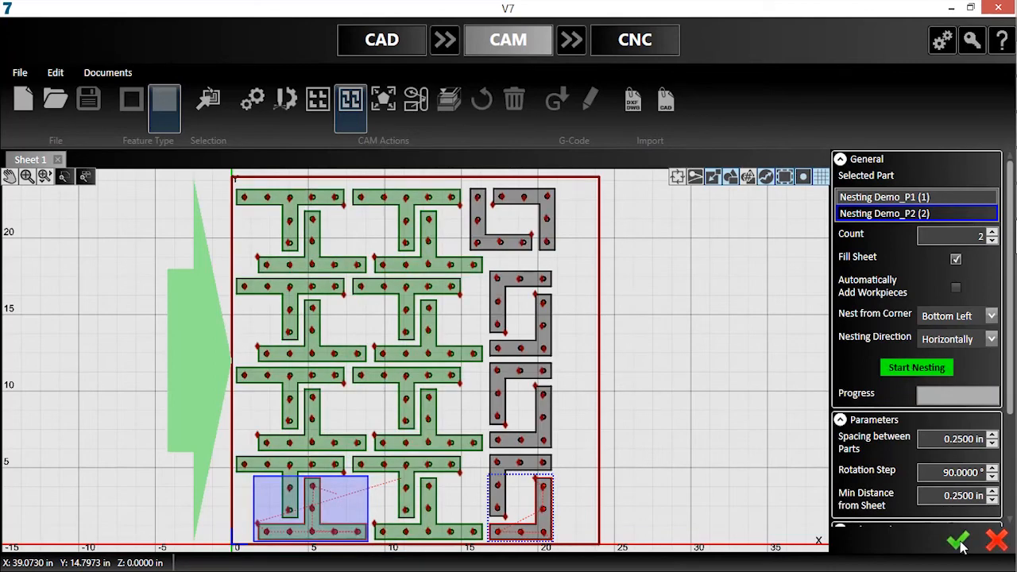
click(961, 542)
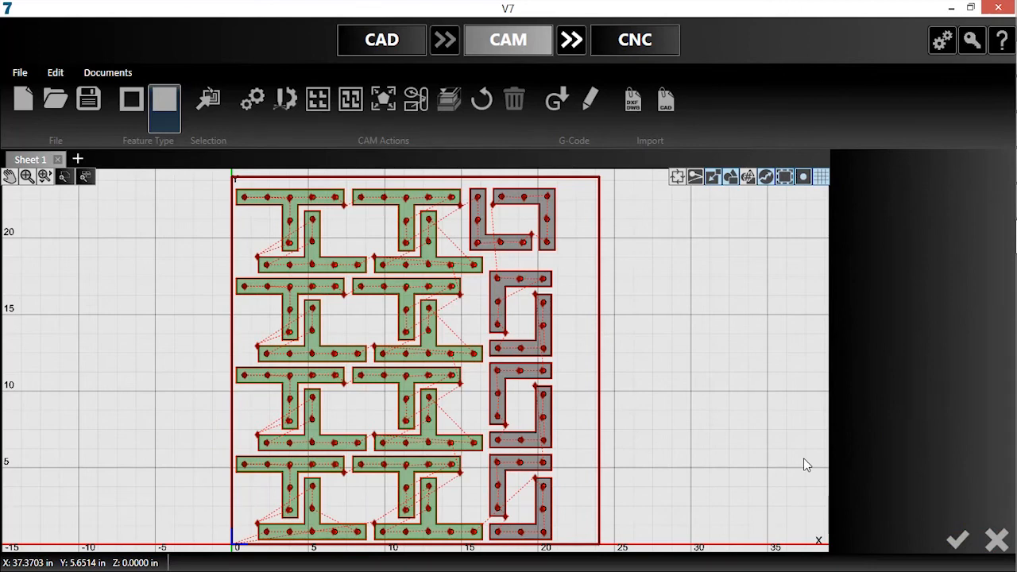
mouse_move(809, 461)
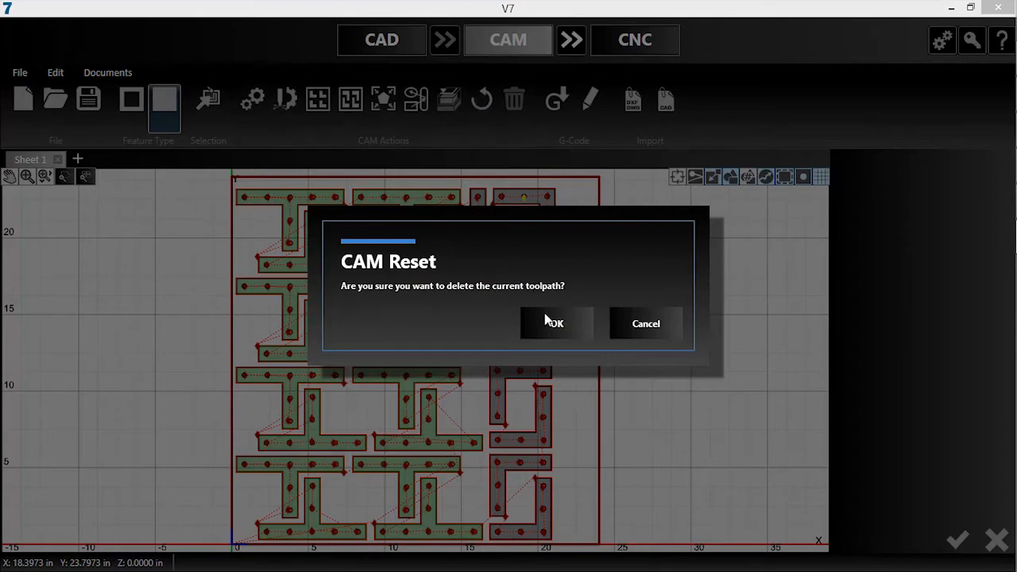
Delete the old toolpath and re-nest 30 L-brackets and 20 T-brackets onto auto-added sheets
click(555, 323)
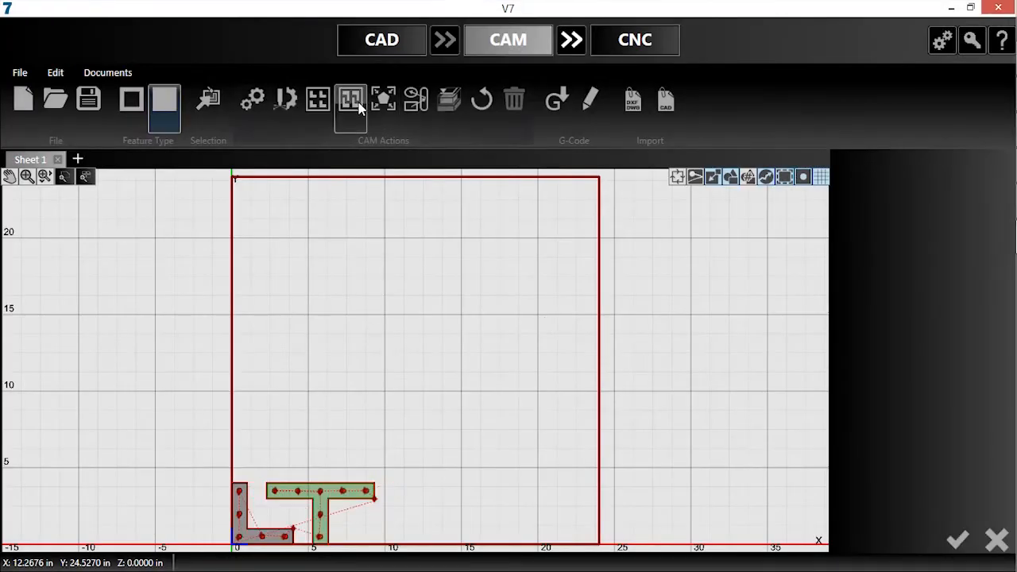
click(351, 99)
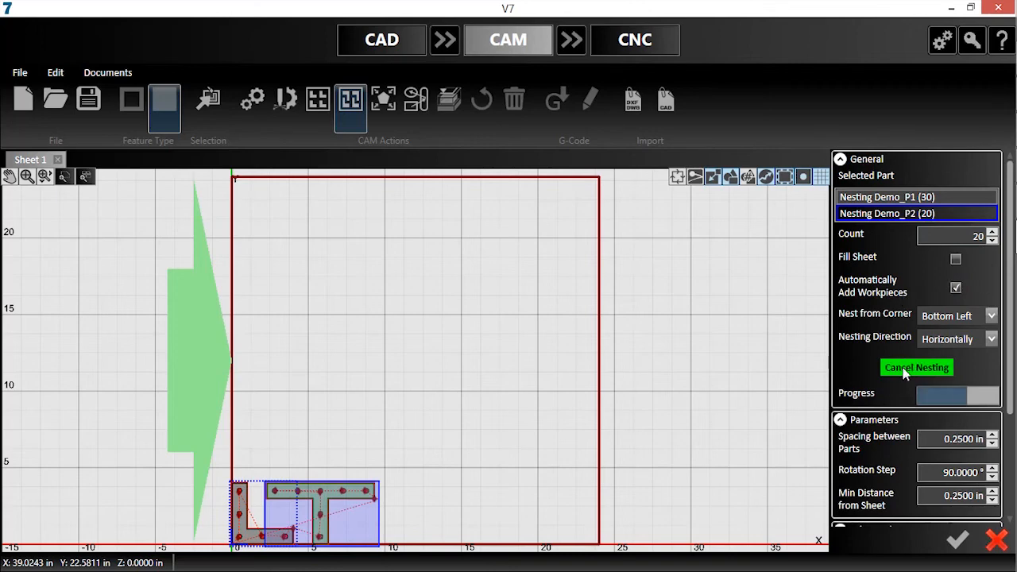
click(916, 367)
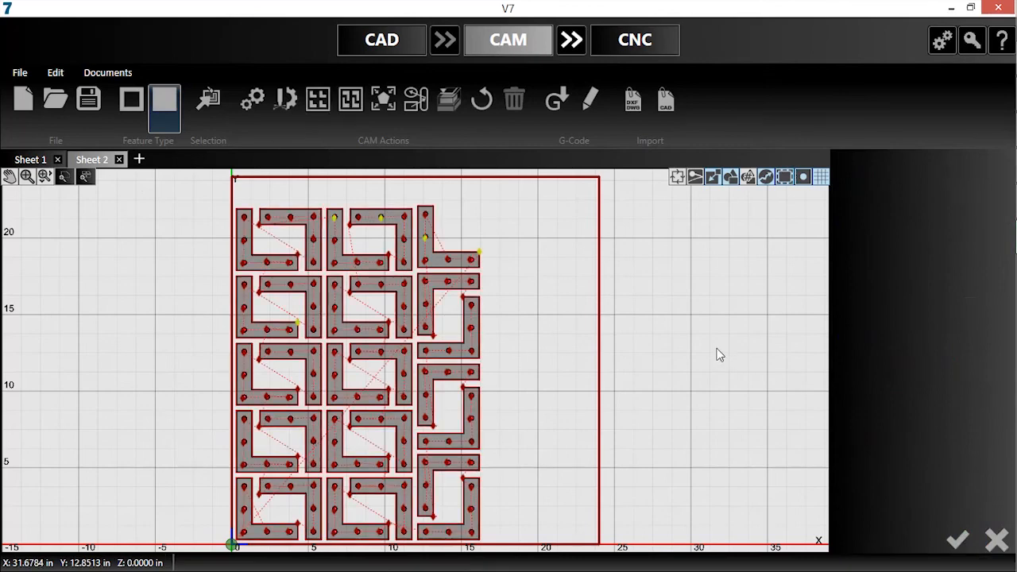
mouse_move(83, 150)
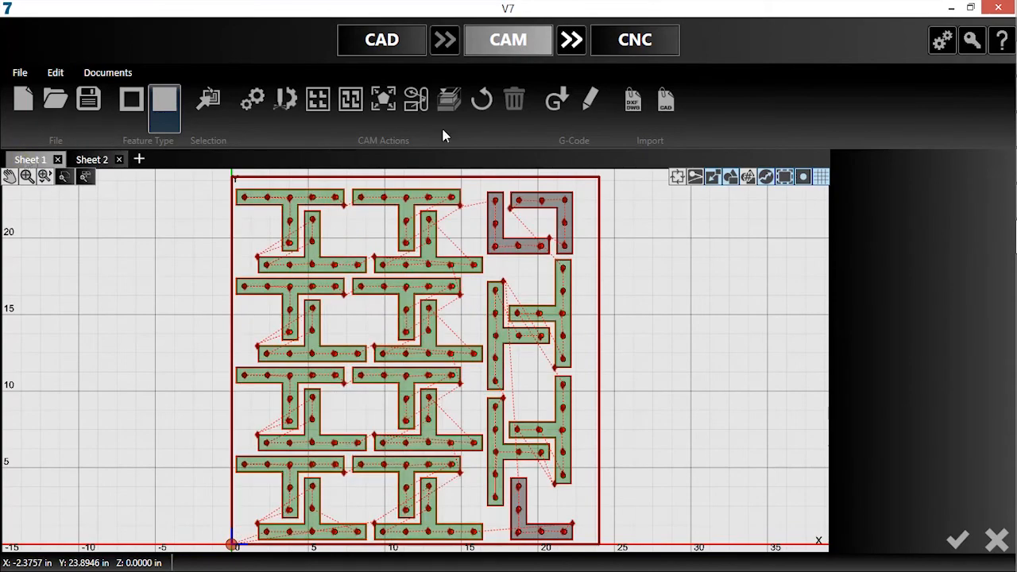
mouse_move(570, 40)
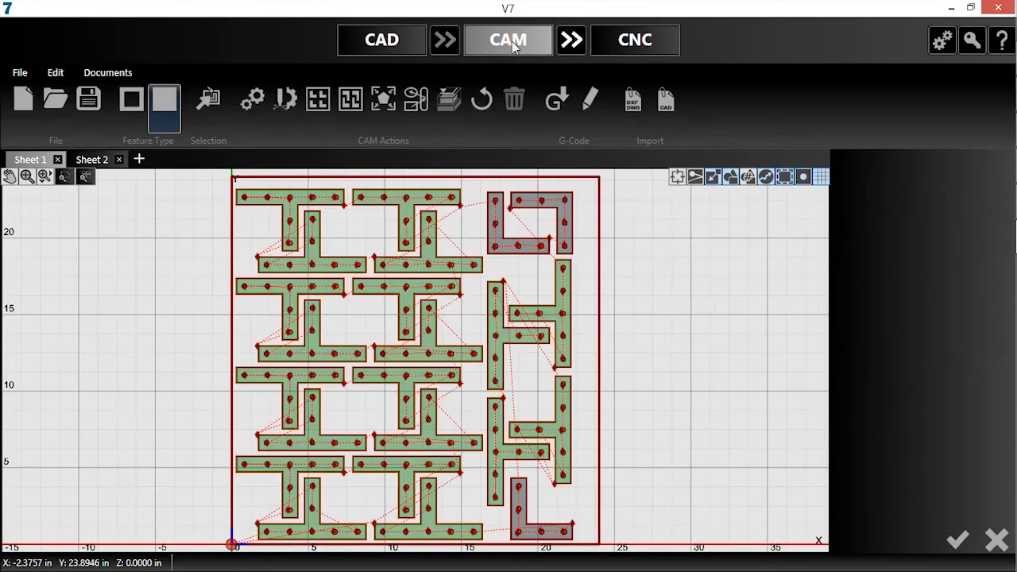
Transfer the nested toolpaths to CNC and load the G-code
click(634, 40)
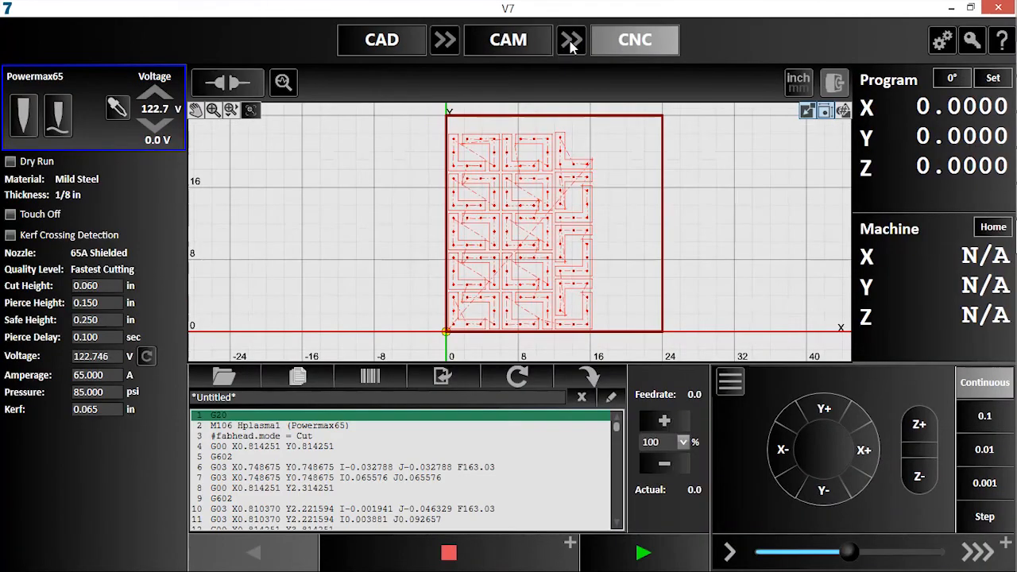